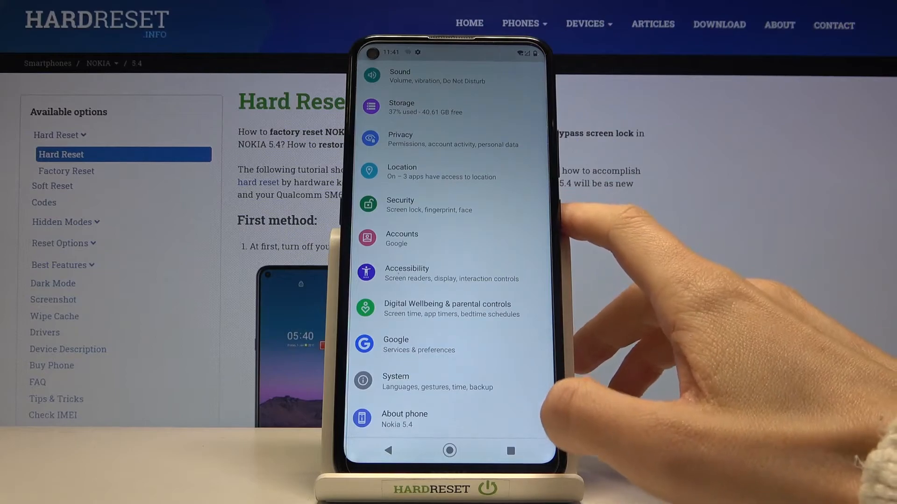
- Tap Build number in About phone until developer mode is enabled, then go back
left_click(404, 419)
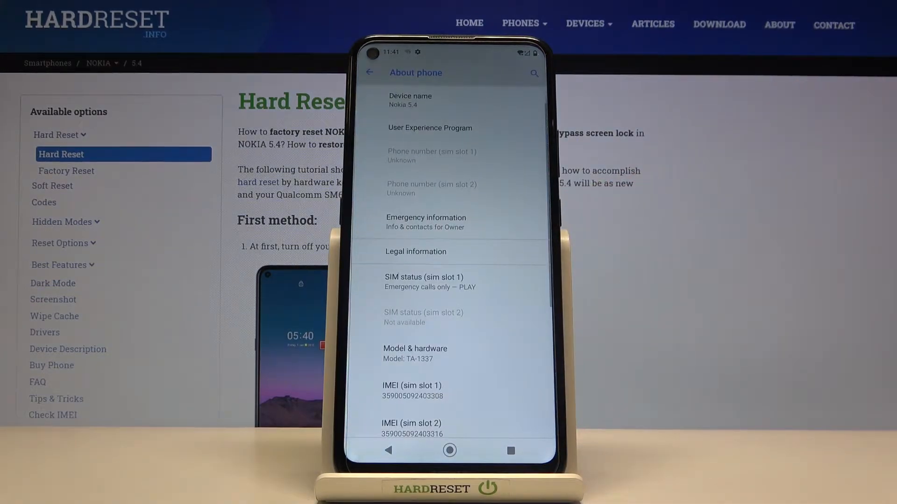
scroll("down", 3)
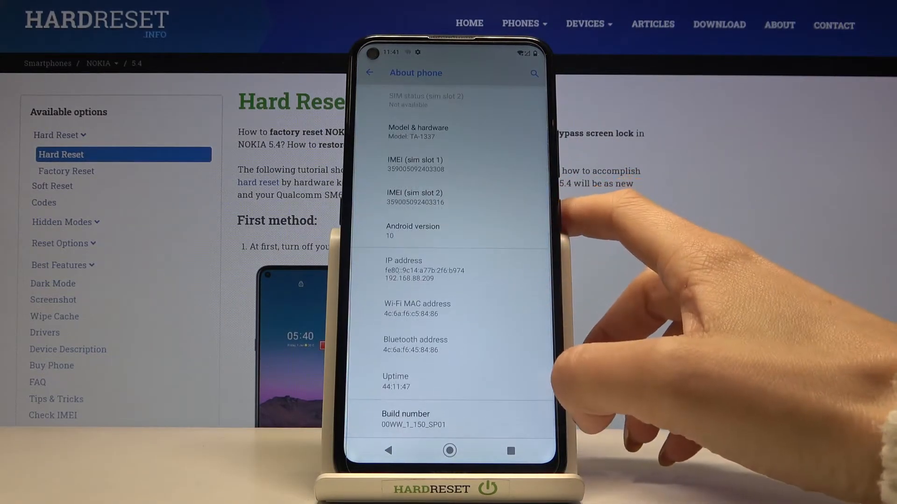
mouse_move(544, 371)
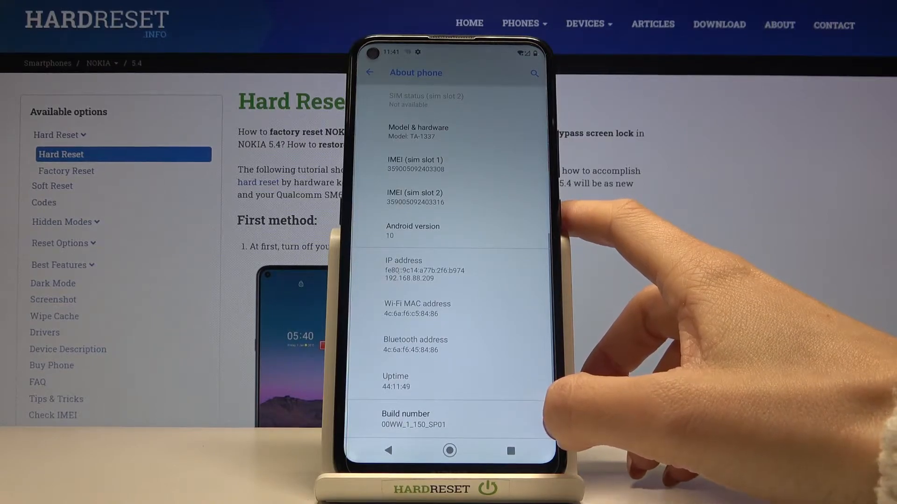
left_click(406, 419)
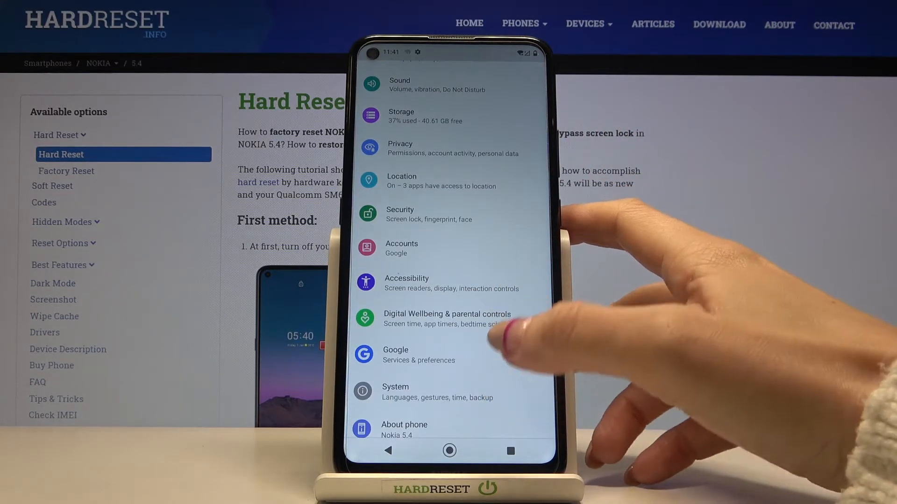
- Reach the Developer options page through the System section
left_click(395, 392)
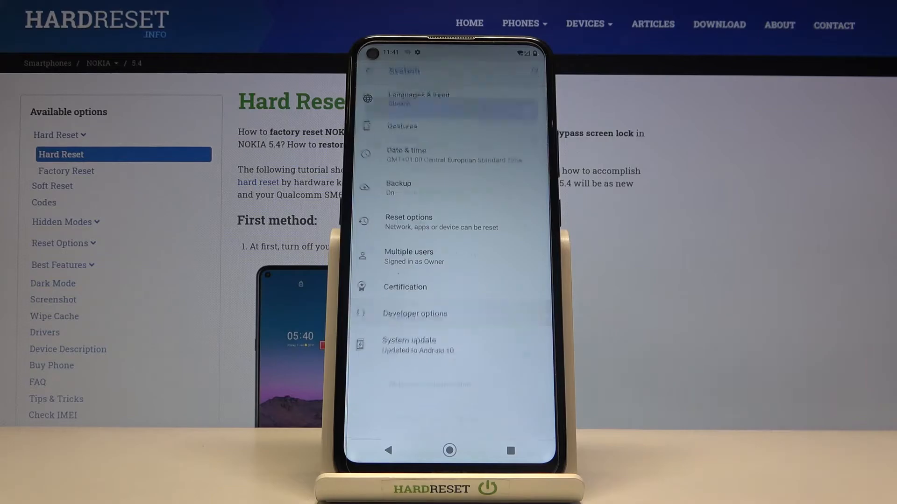
left_click(415, 314)
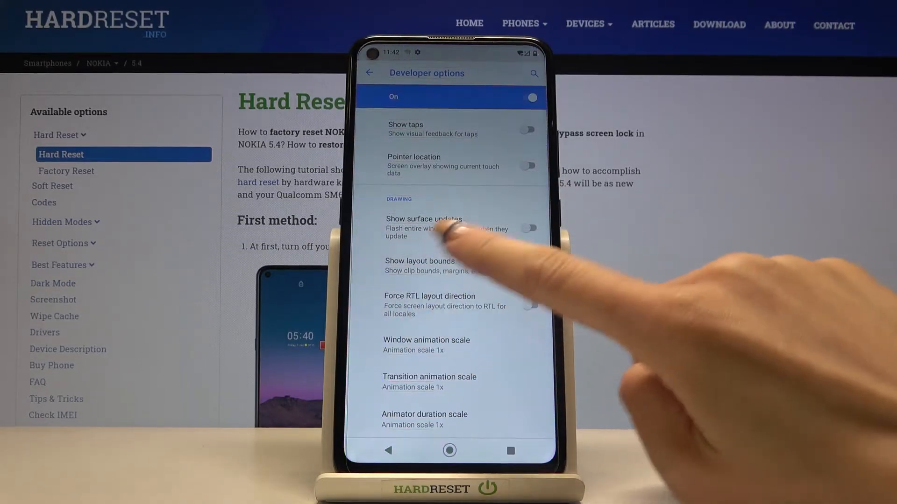
scroll("down", 3)
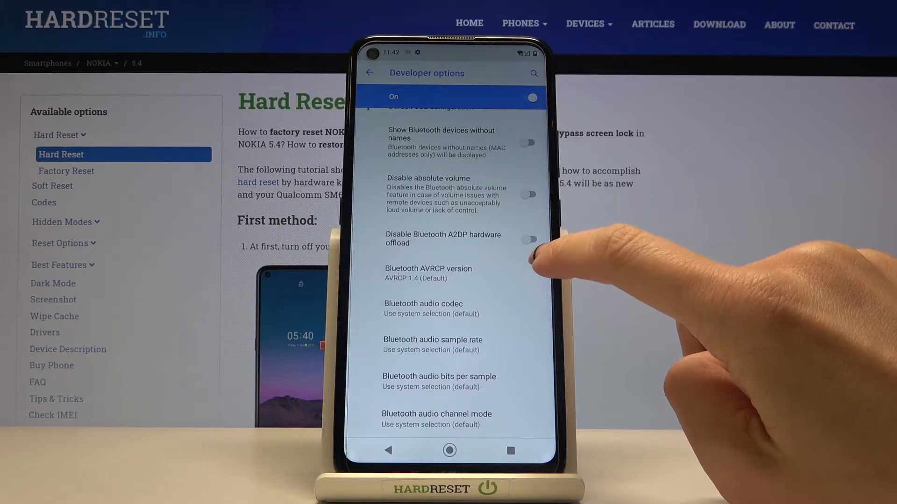
left_click(527, 239)
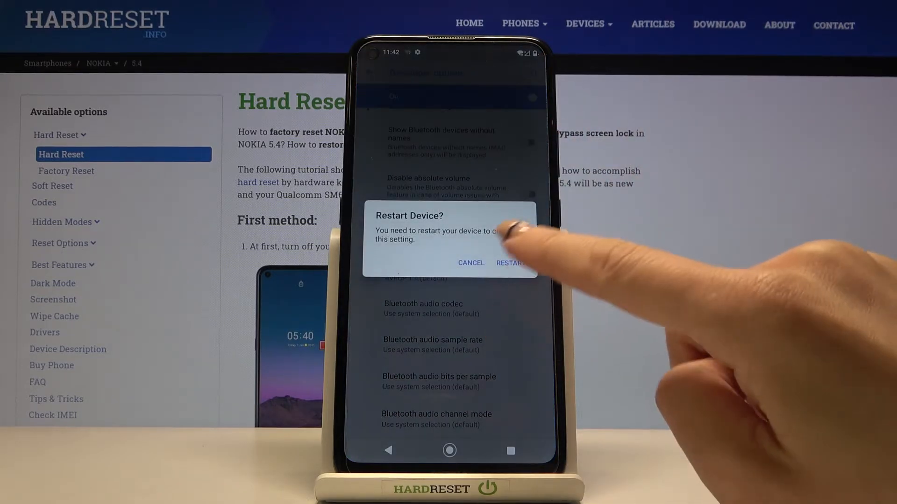
left_click(470, 262)
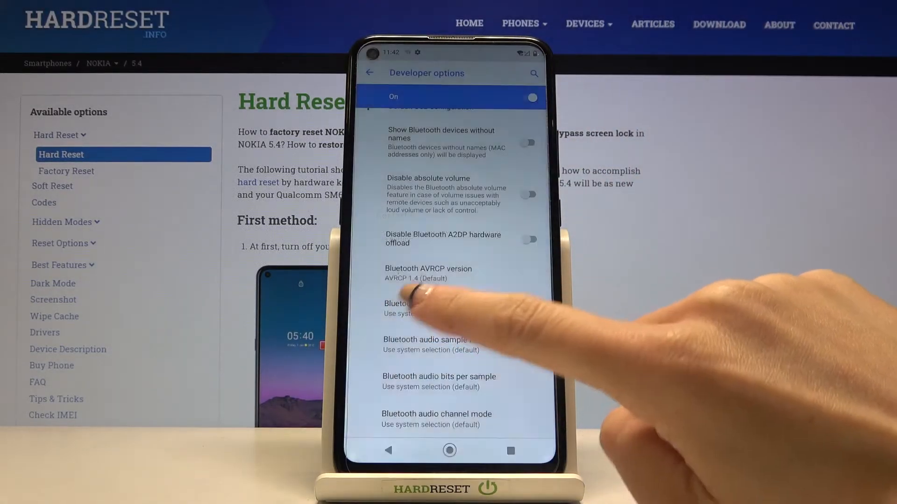
- Flip the Developer options master switch at the top of the page to Off
scroll("up", 3)
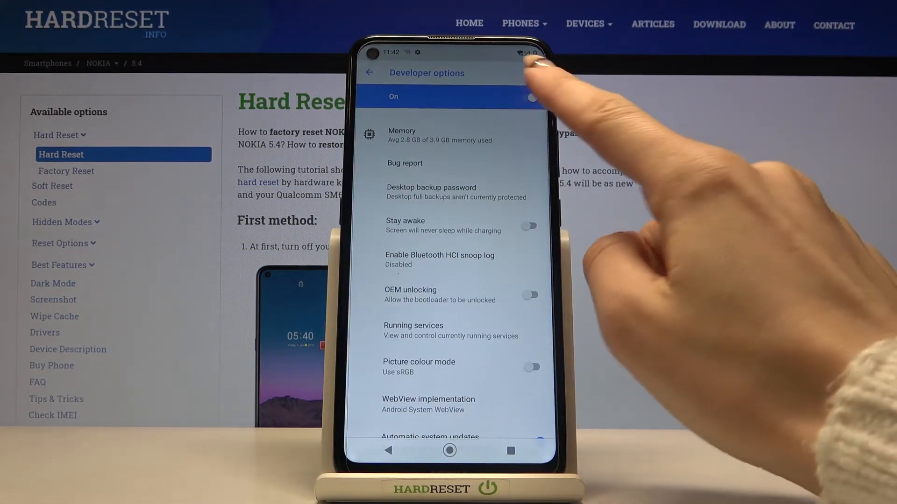
left_click(528, 96)
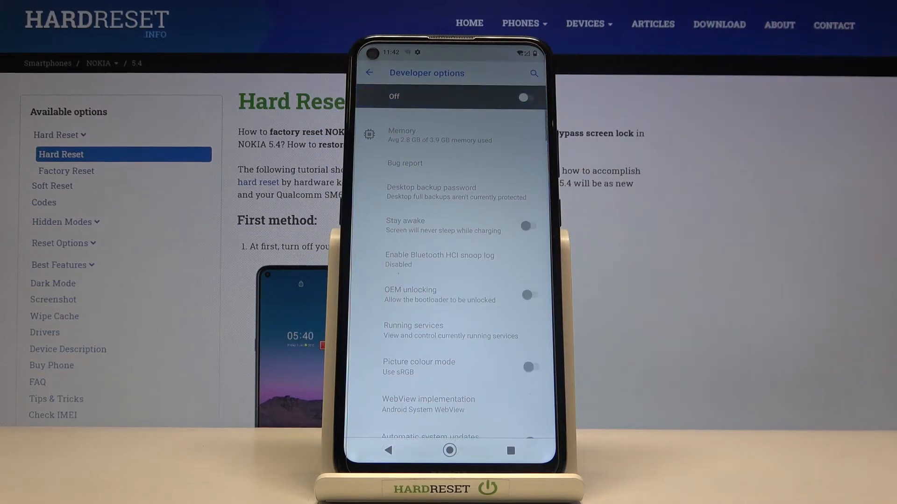